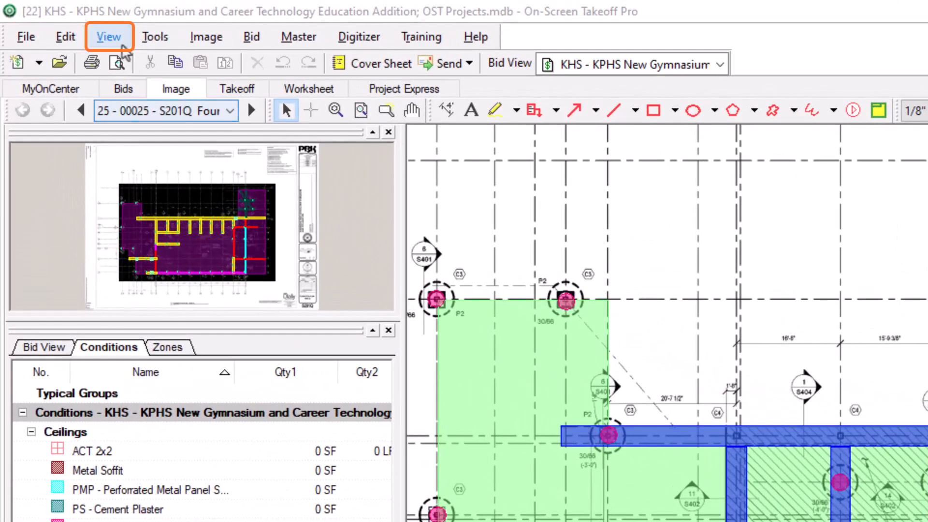
Bring up the Layers window for the bid via the View menu and Ctrl+L.
click(108, 37)
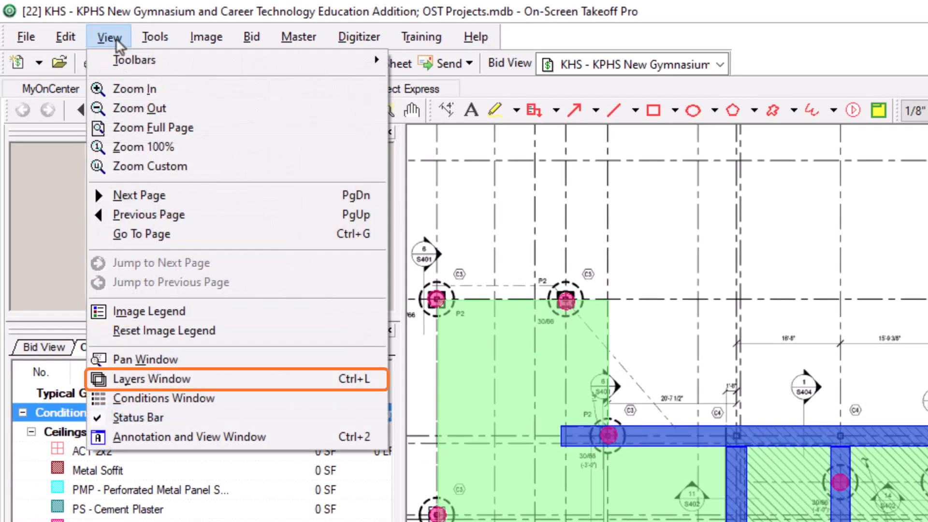
mouse_move(172, 392)
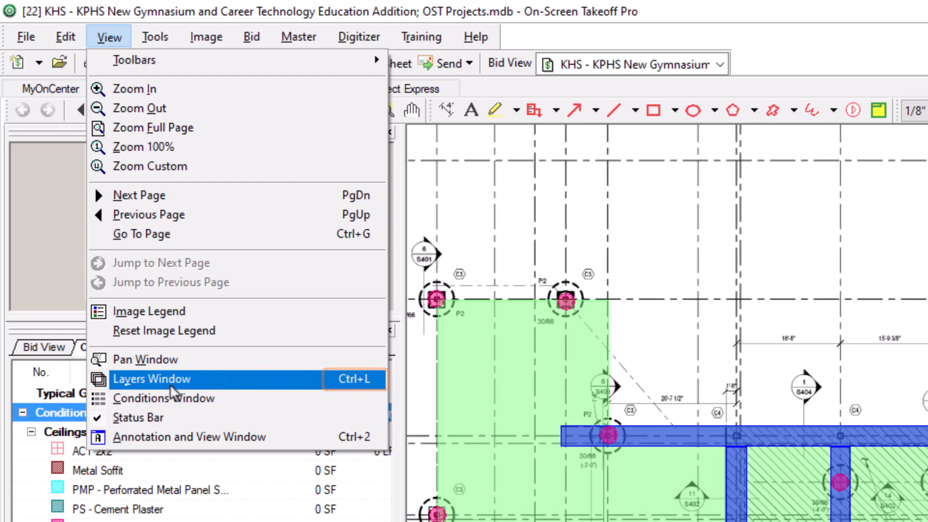
mouse_move(174, 390)
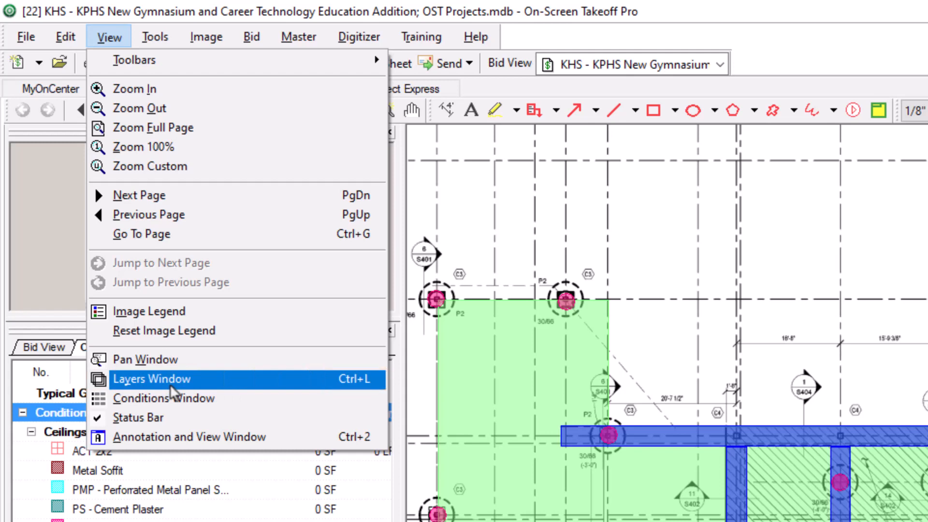
key(Ctrl+L)
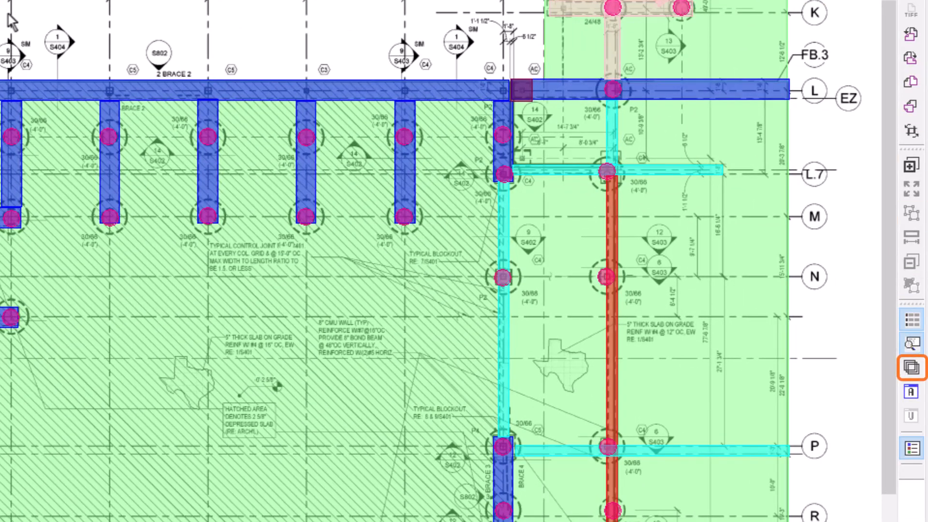
mouse_move(912, 367)
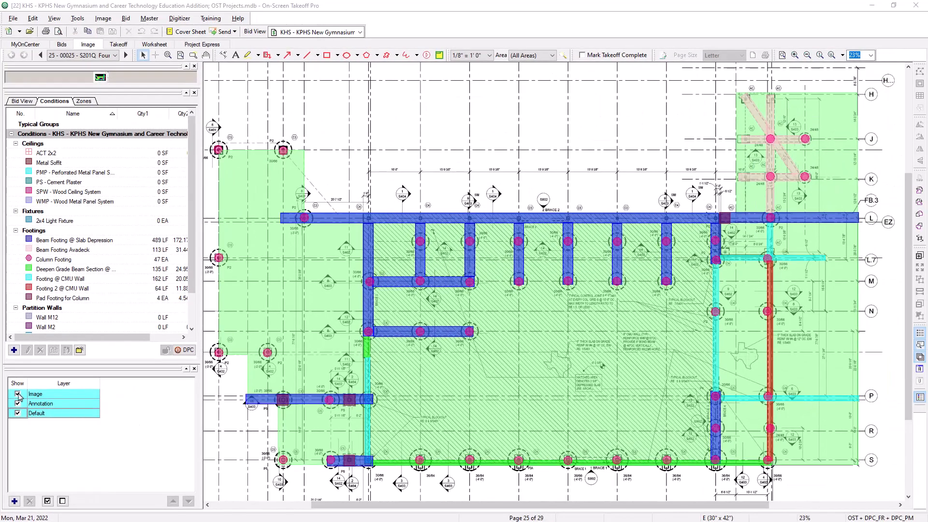
click(18, 394)
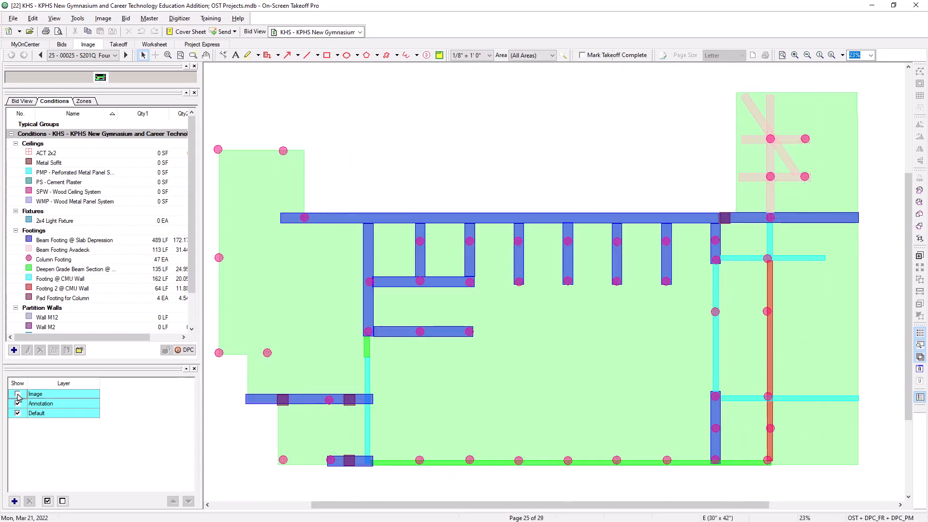
click(17, 394)
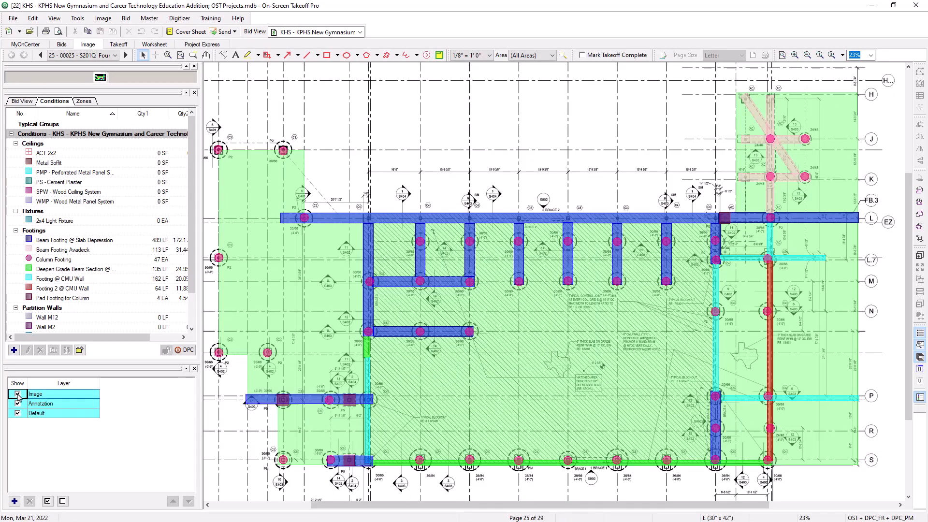
click(17, 404)
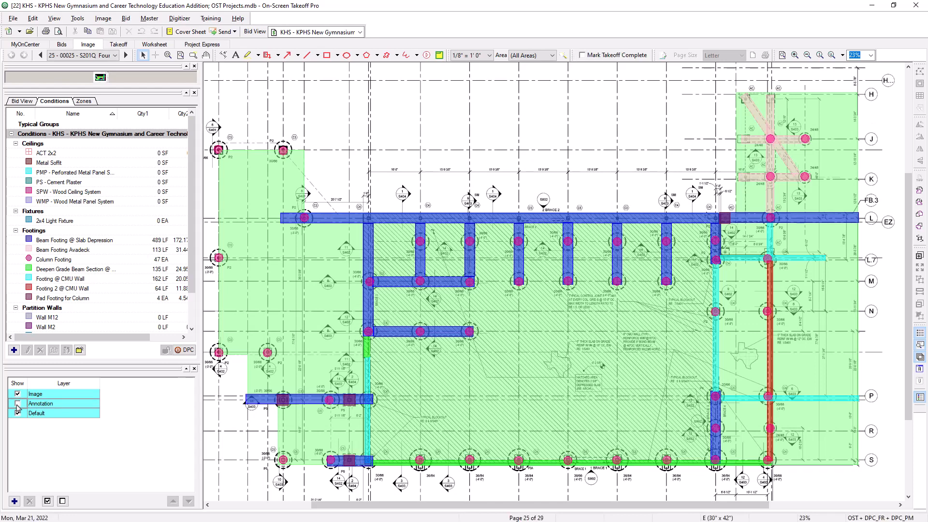
click(17, 404)
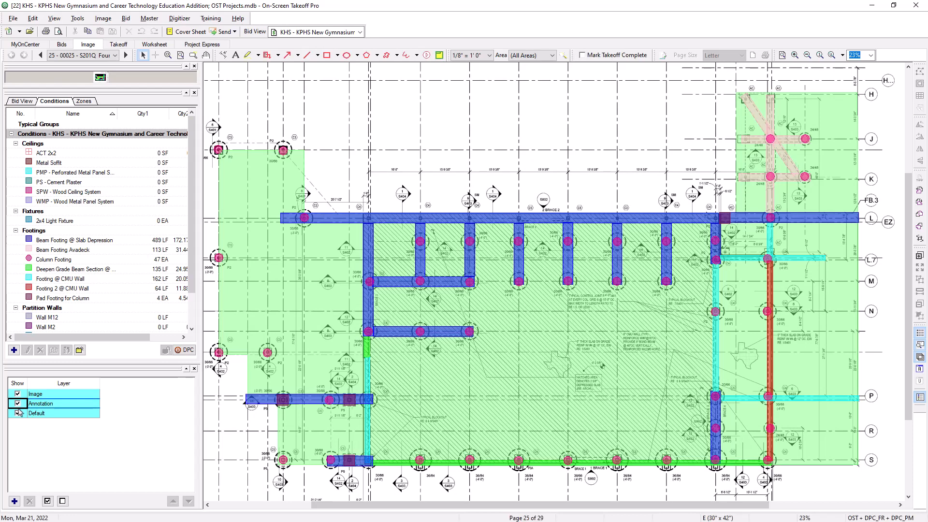
click(17, 413)
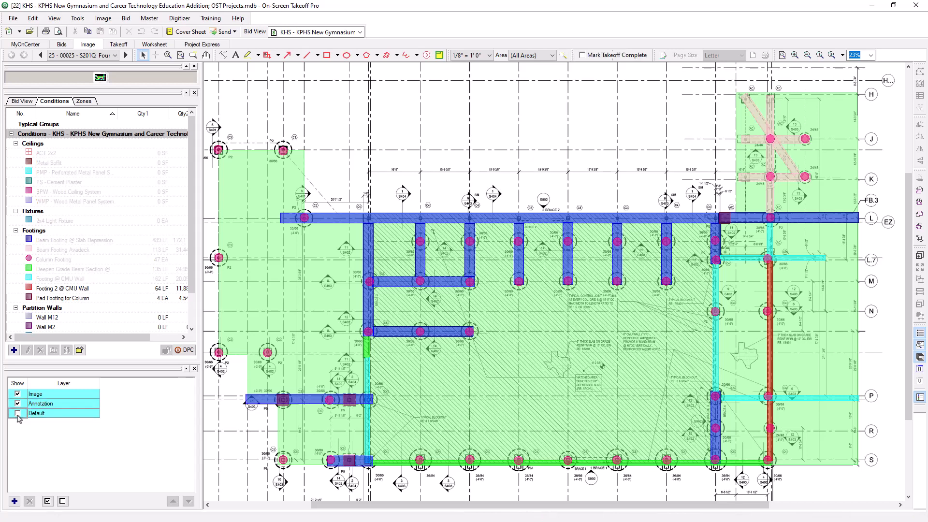
click(17, 414)
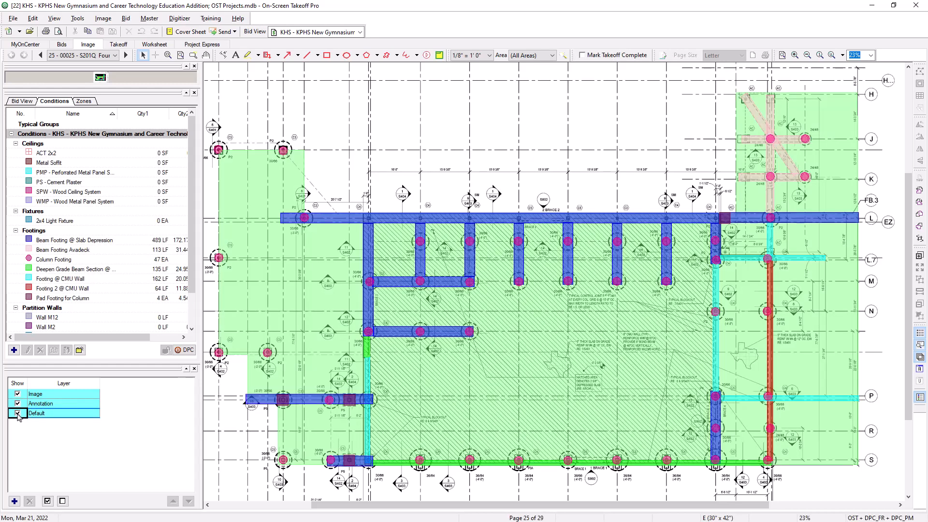
click(18, 413)
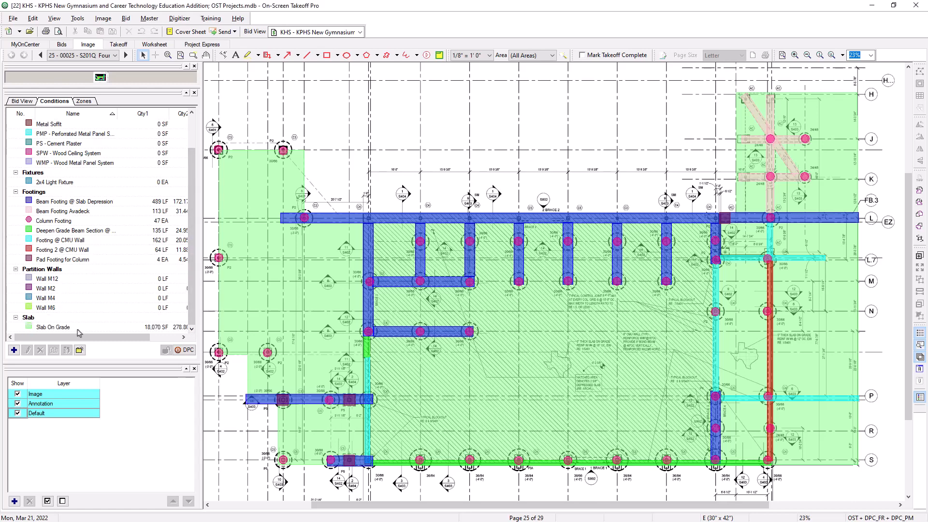
In Slab On Grade's properties, create the missing Slab layer and select it as the condition's layer.
double_click(53, 327)
text(Slab)
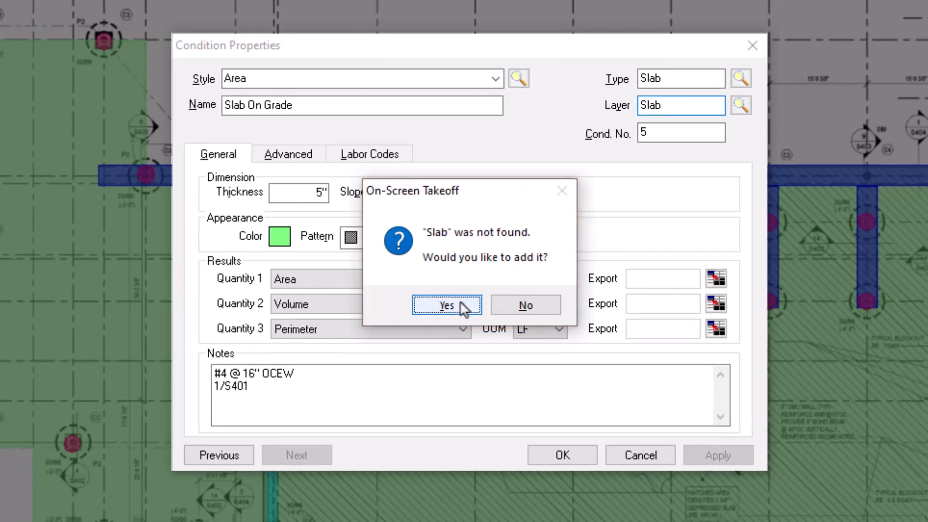
click(446, 304)
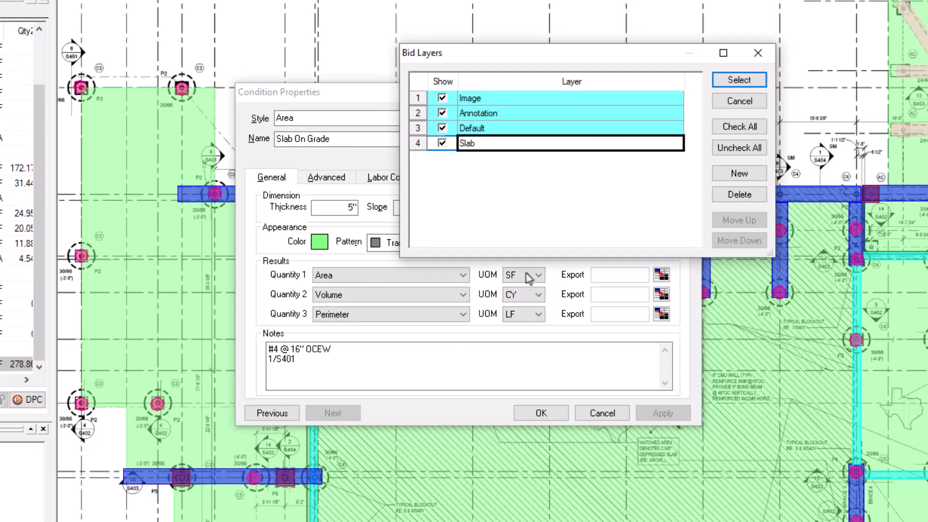
click(738, 79)
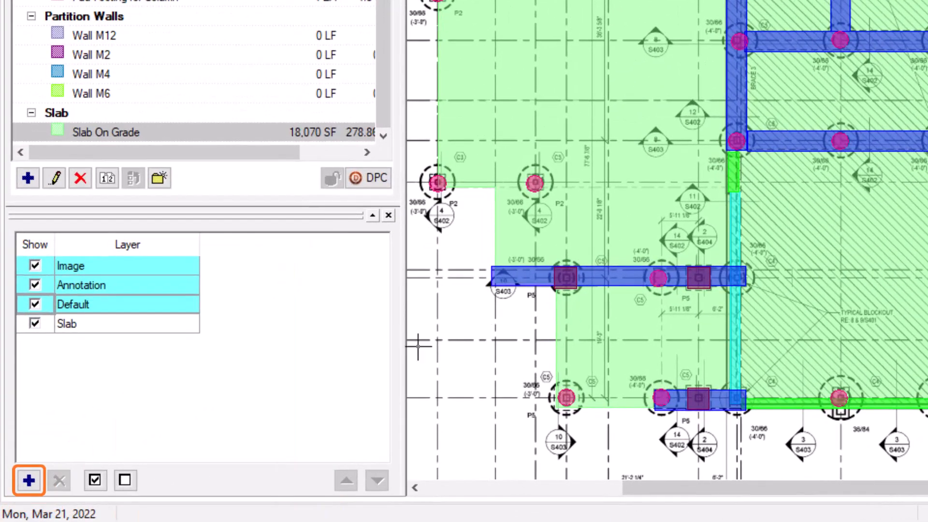
Add a new blank layer and name it Continuous Footing.
click(25, 481)
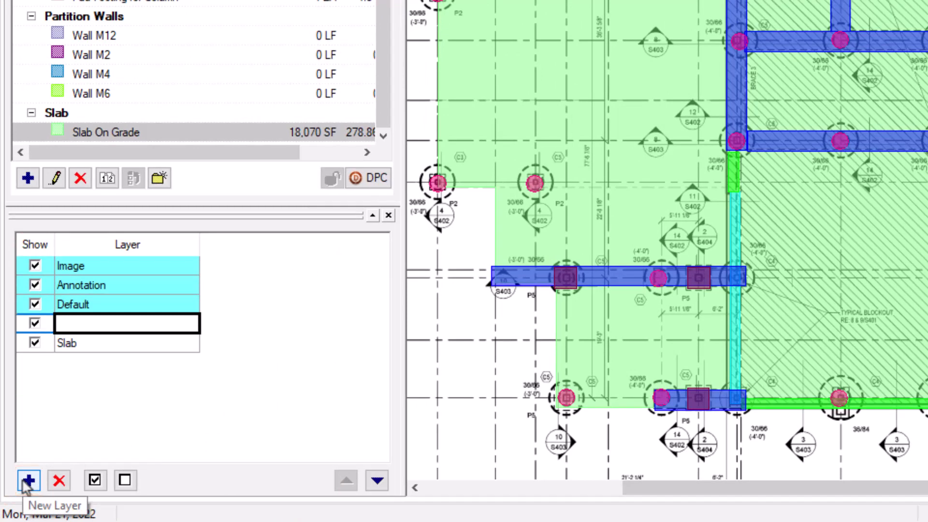
text(Continuous Footing)
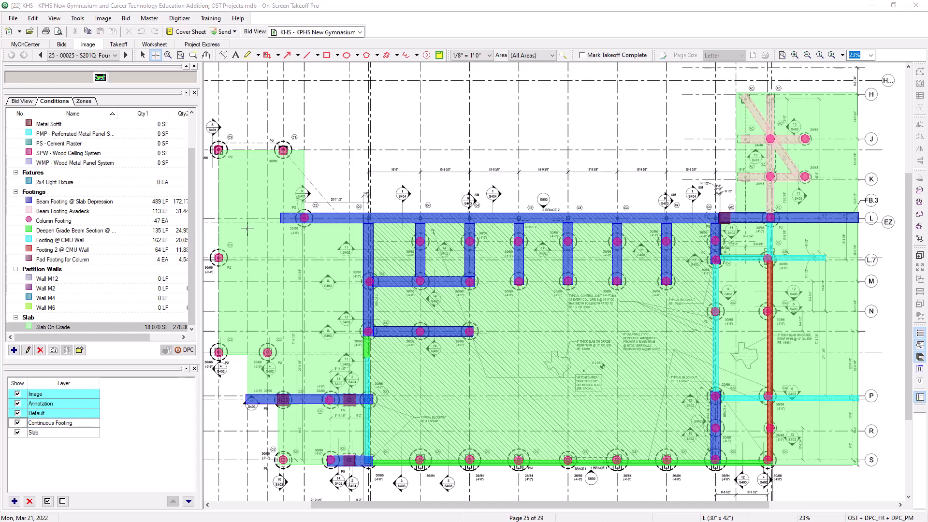
Review the Bid Layers list from Beam Footing @ Slab Depression's properties, then dismiss it.
double_click(102, 201)
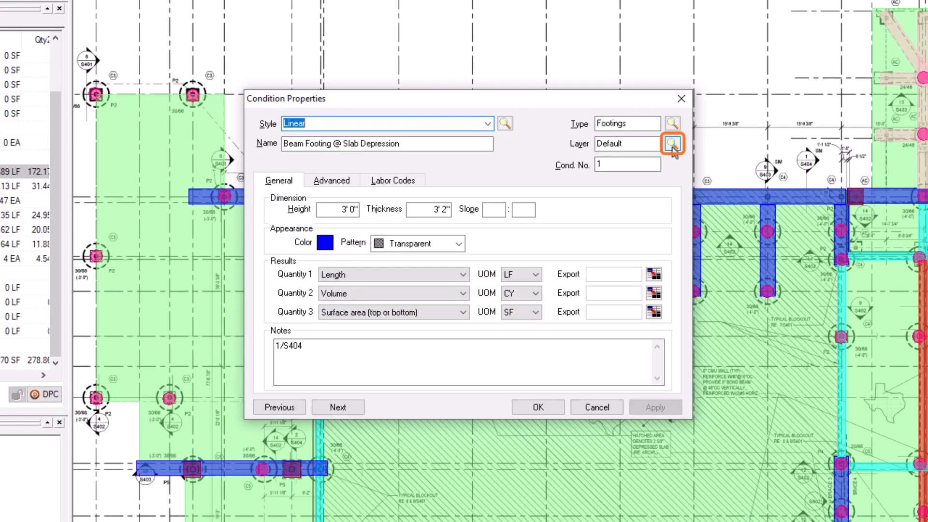
click(673, 143)
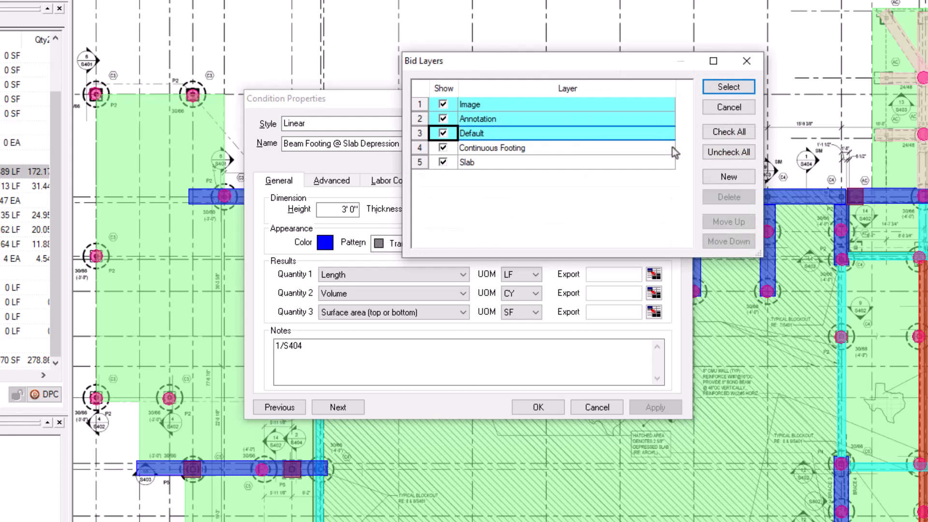
click(529, 148)
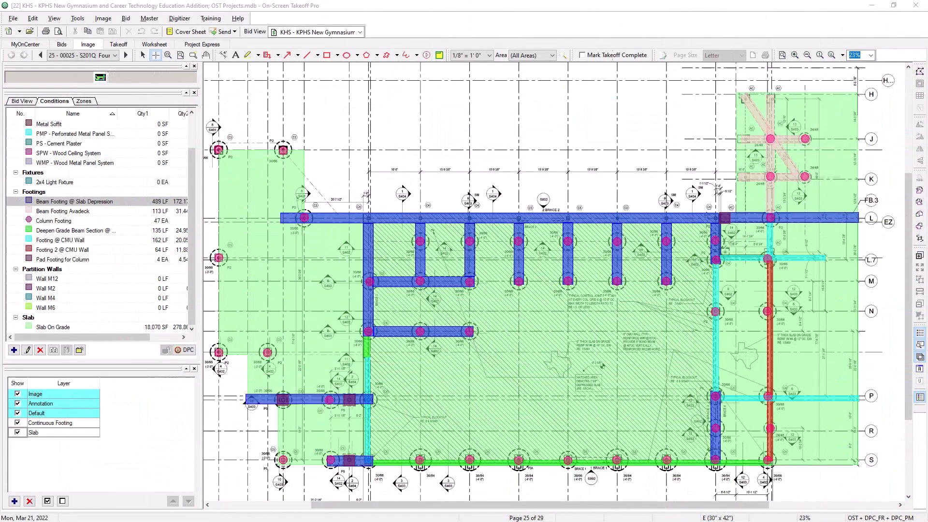
mouse_move(244, 313)
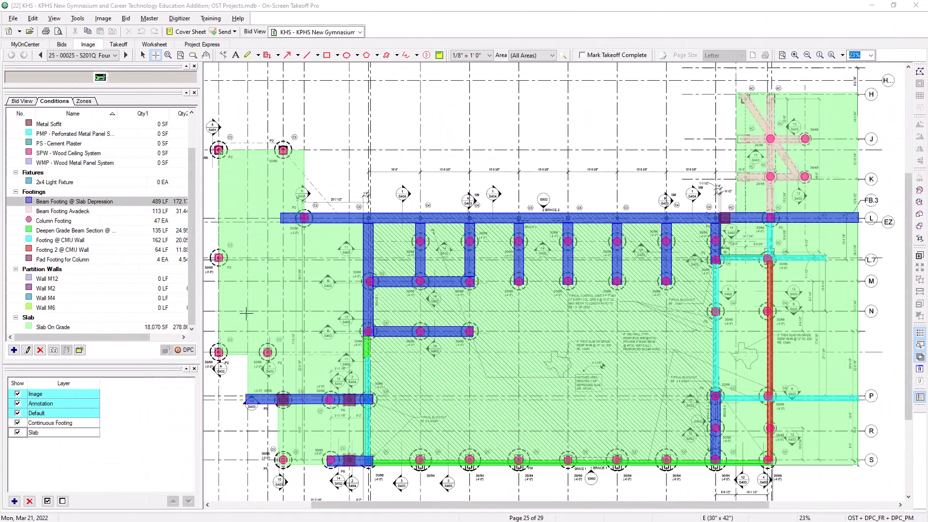
Ctrl-select the footing conditions and set their layer to Continuous Footing.
key(ctrl)
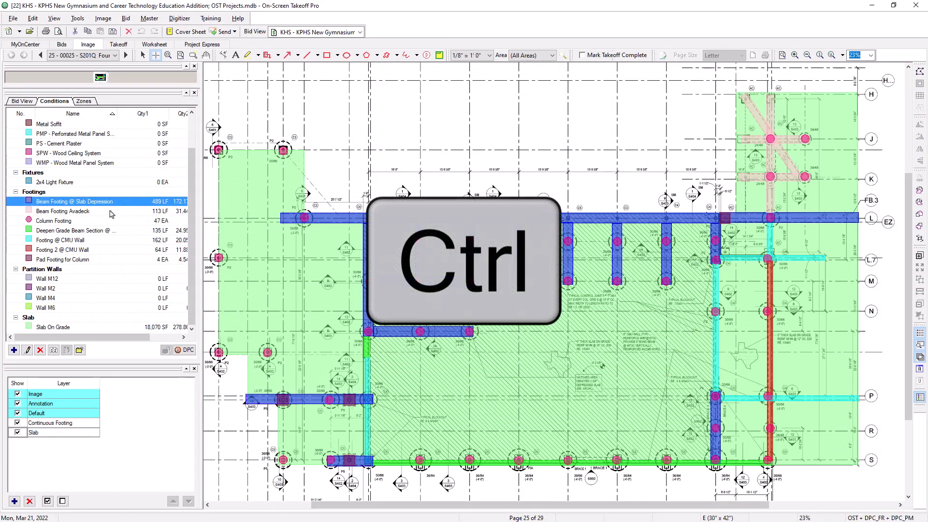
click(62, 211)
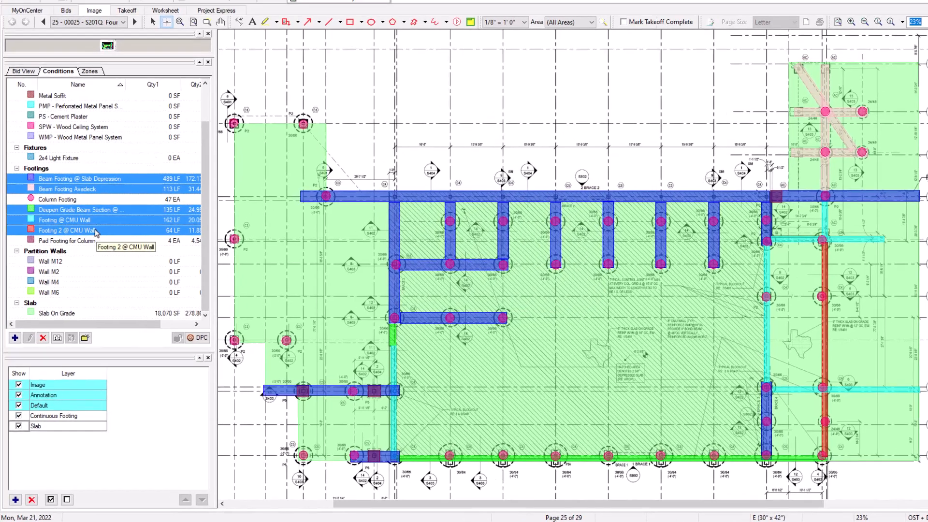
right_click(87, 230)
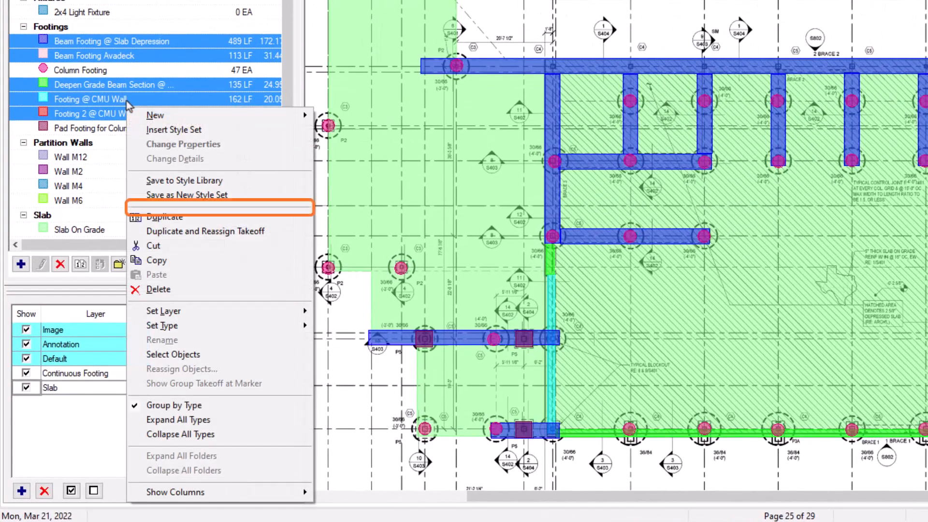
mouse_move(164, 311)
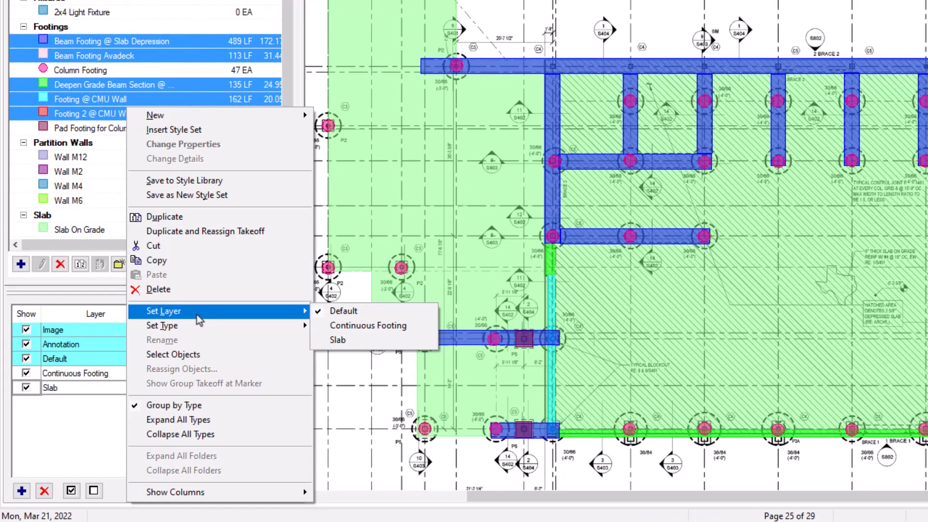
mouse_move(370, 332)
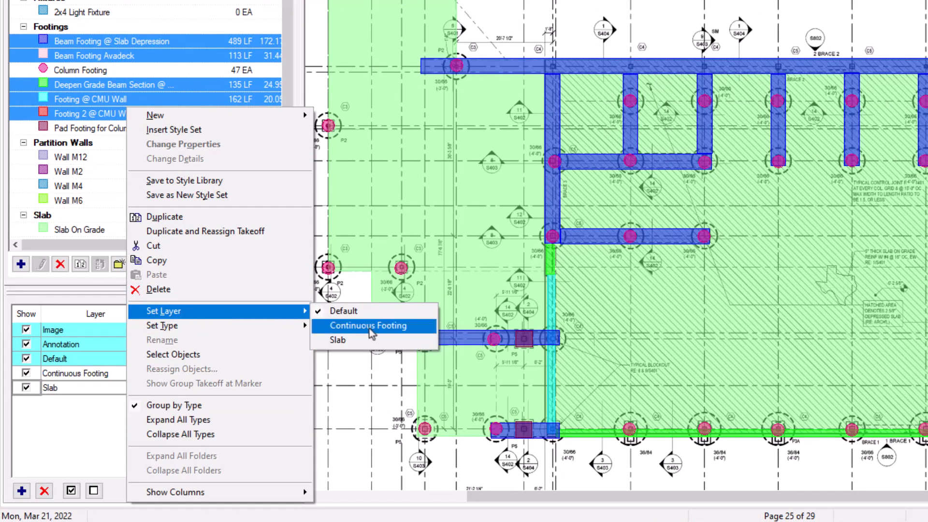
click(367, 325)
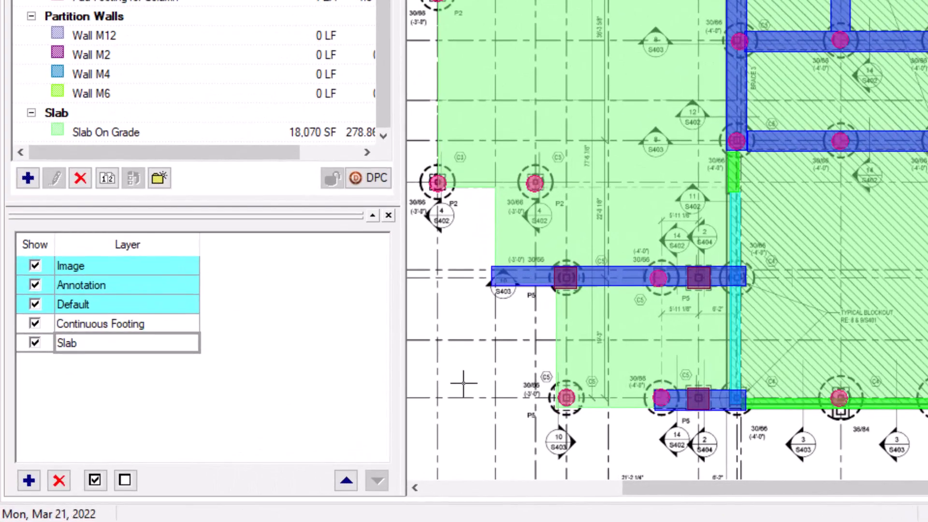
mouse_move(166, 396)
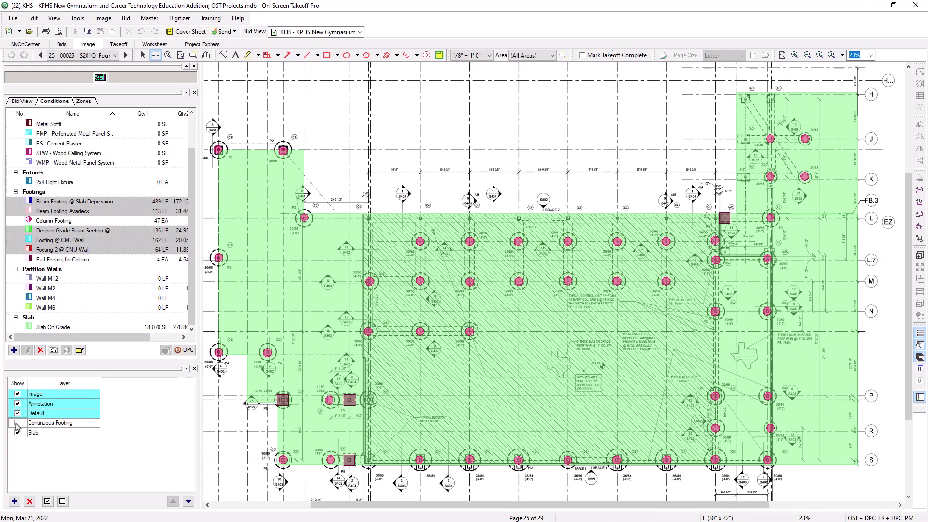
click(18, 423)
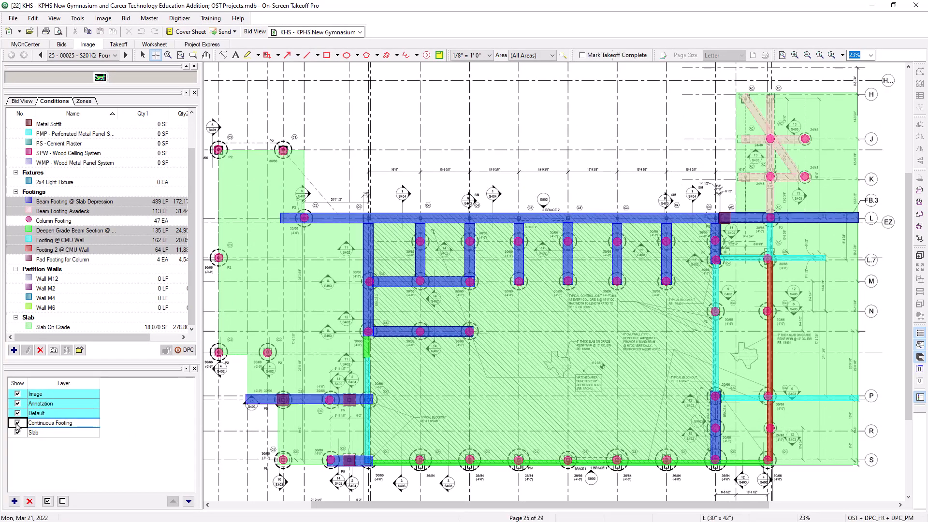
click(16, 423)
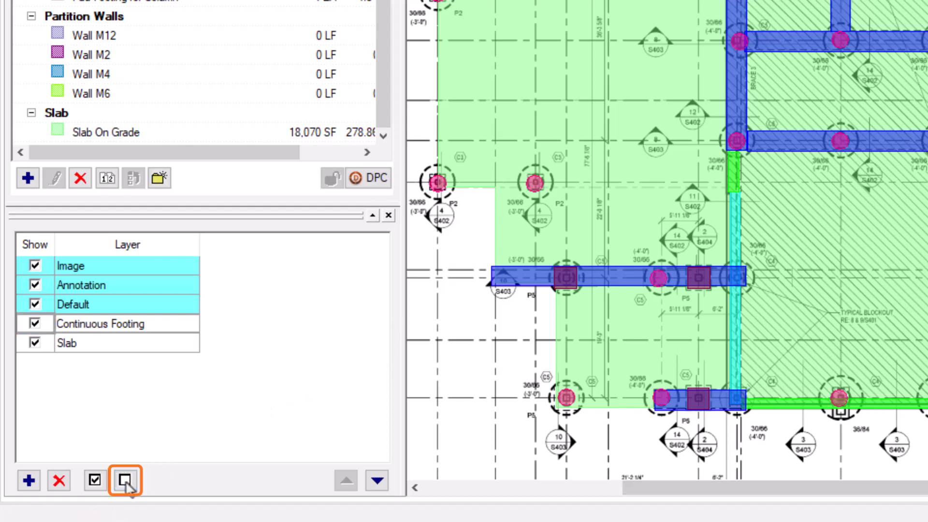
Show Continuous Footing alone, then all layers, then hide Continuous Footing so only slab and column footings remain.
click(124, 481)
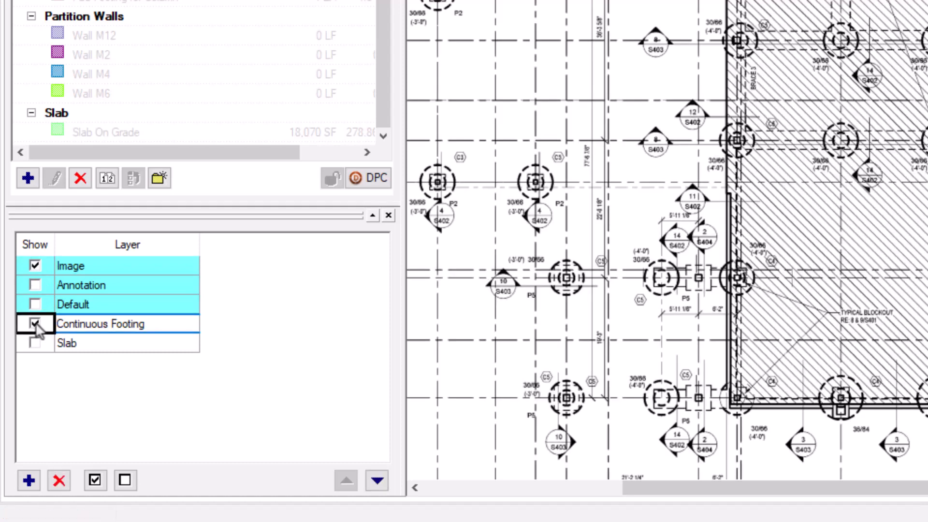
click(34, 324)
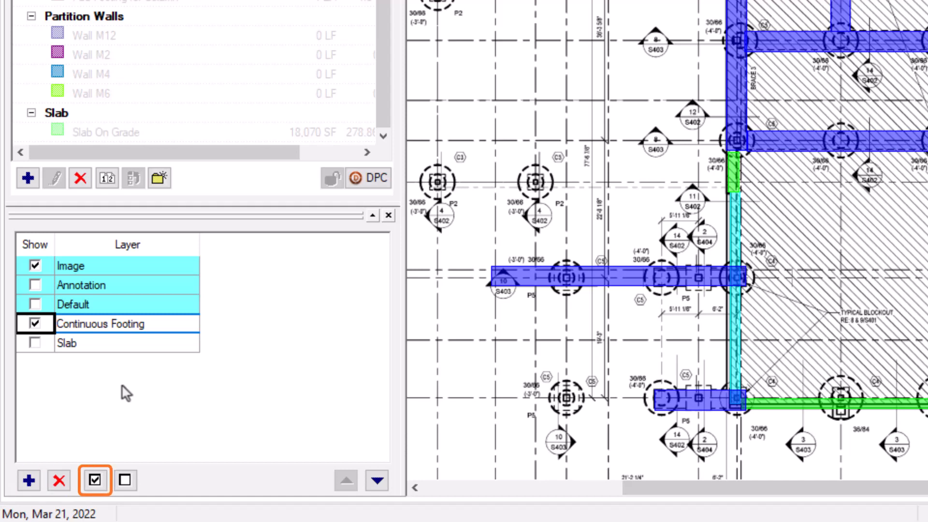
click(95, 482)
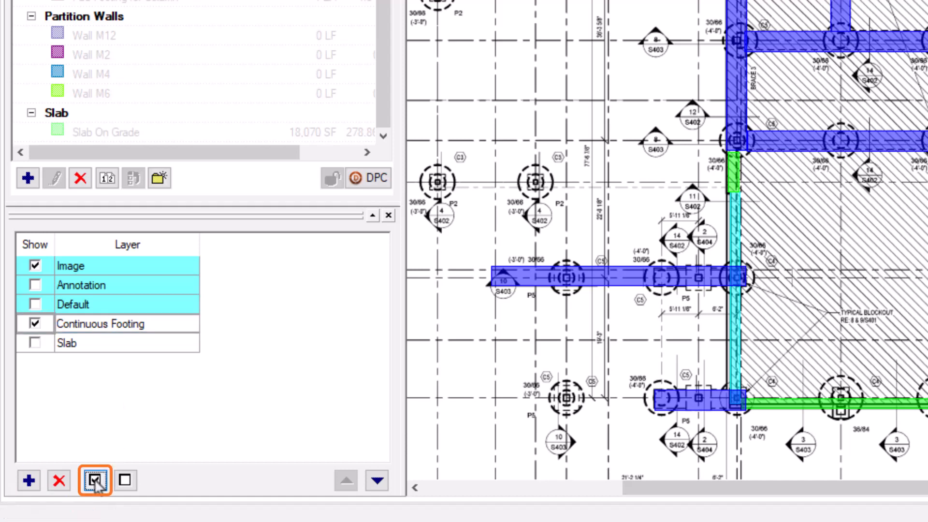
click(94, 481)
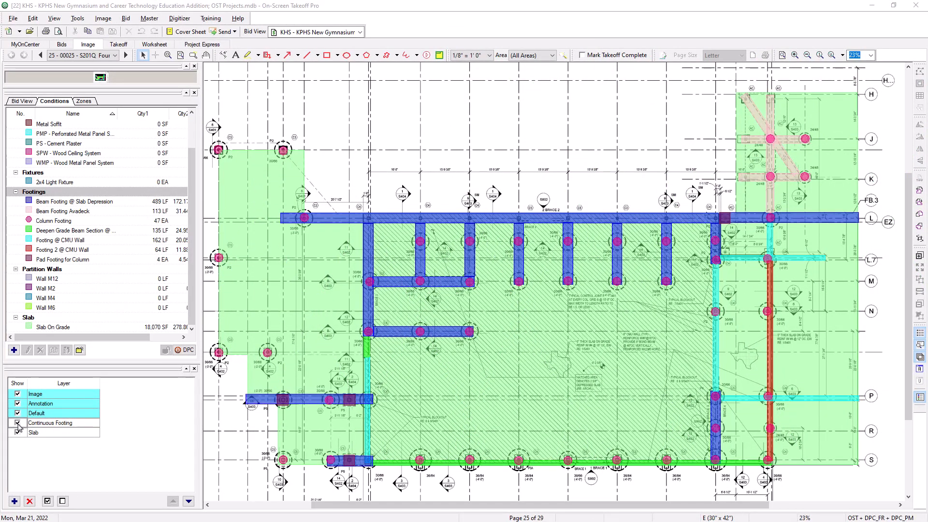
click(18, 423)
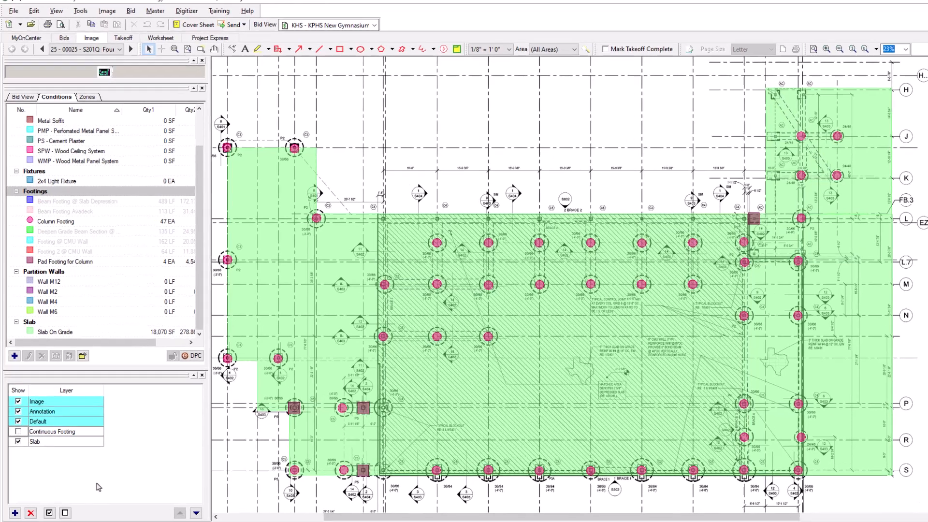